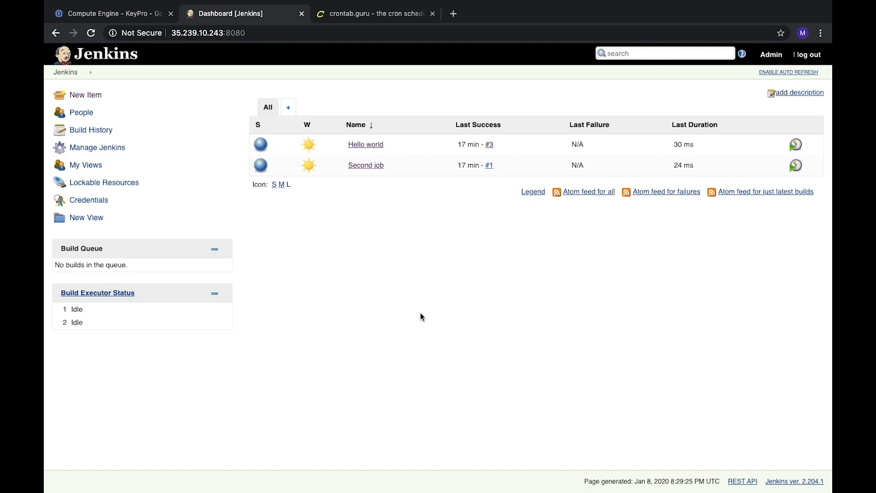
{"action": "mouse_move", "coordinate": [309, 320]}
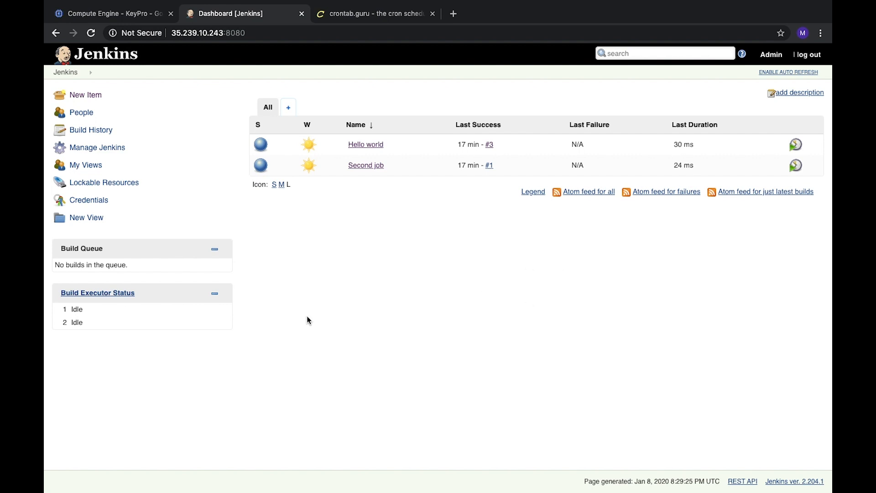
{"action": "mouse_move", "coordinate": [795, 157]}
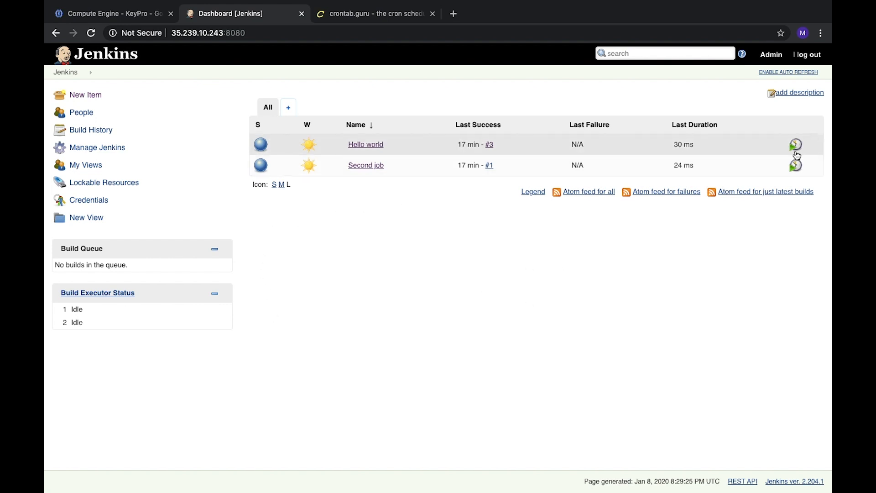
{"action": "mouse_move", "coordinate": [490, 266]}
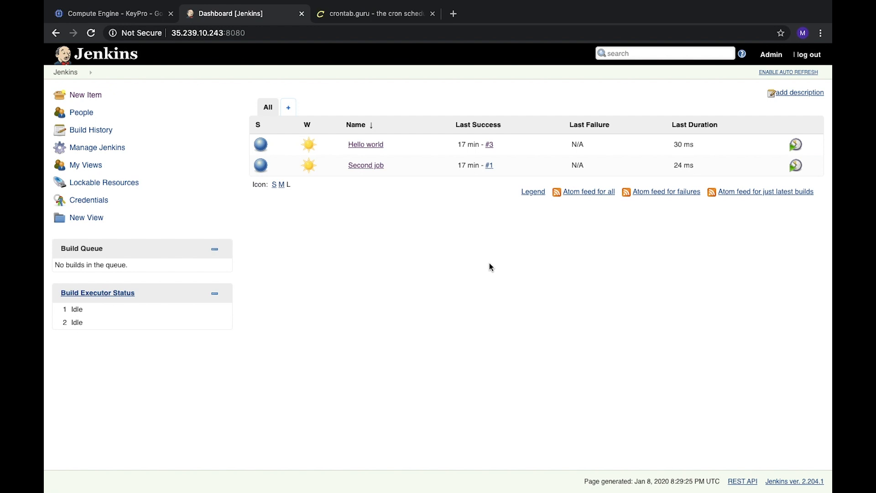
{"action": "mouse_move", "coordinate": [365, 210]}
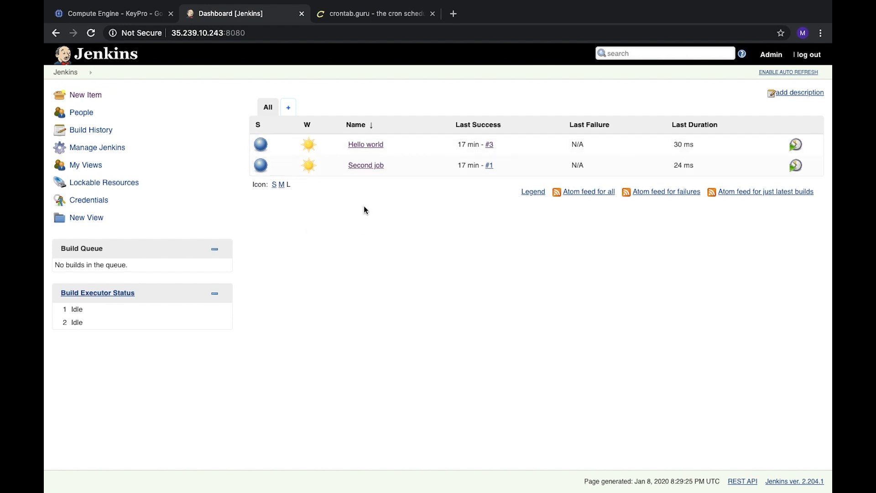
Step: Enable 'Build periodically' under Build Triggers in Second job's configuration
{"action": "left_click", "coordinate": [365, 165]}
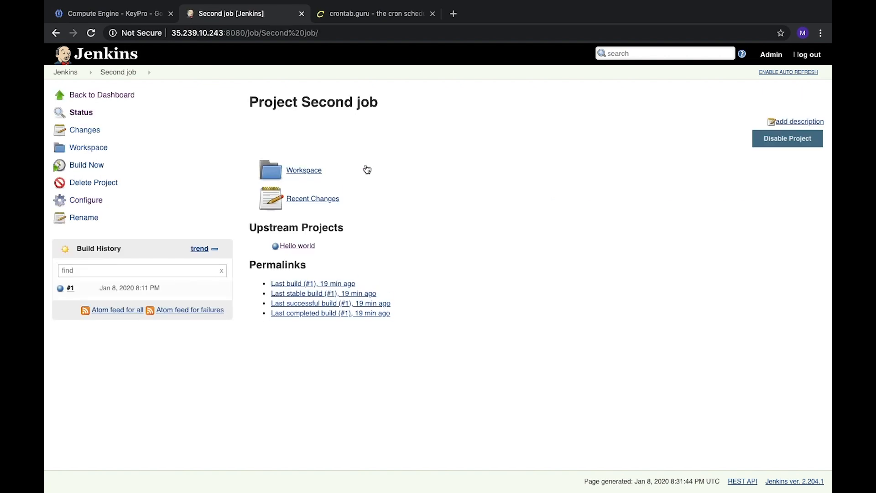
{"action": "left_click", "coordinate": [85, 199]}
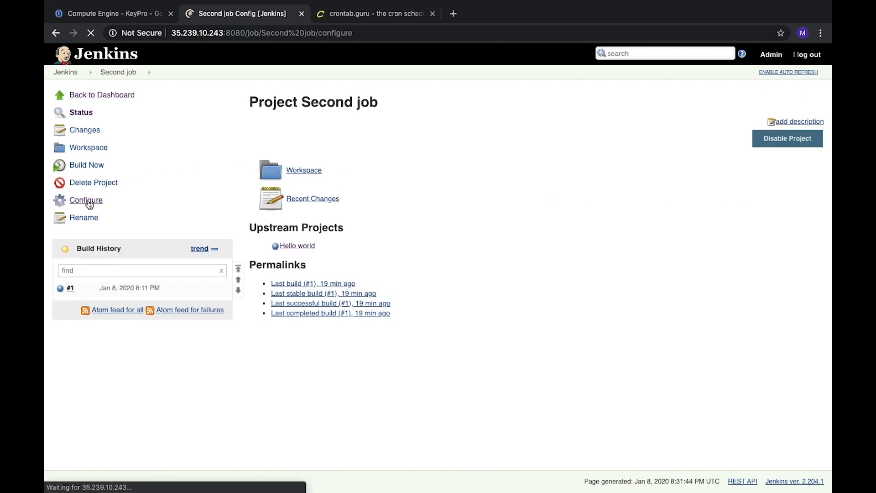
{"action": "left_click", "coordinate": [86, 200]}
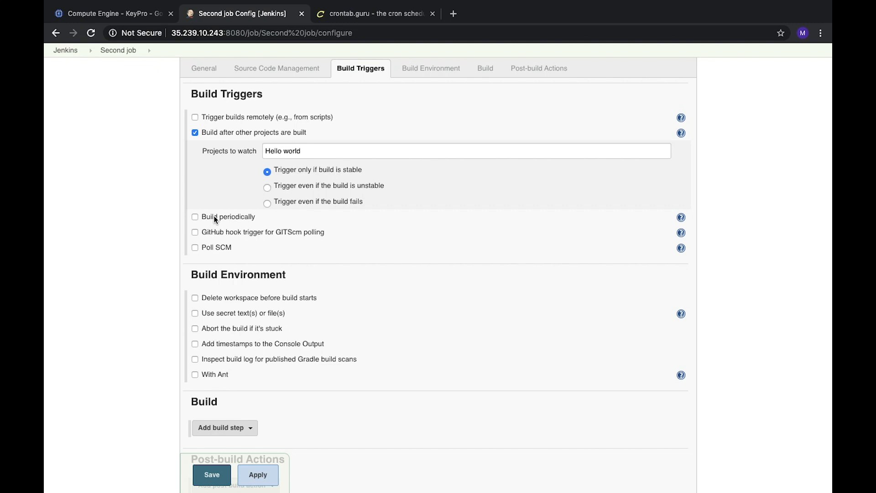
{"action": "left_click", "coordinate": [196, 217]}
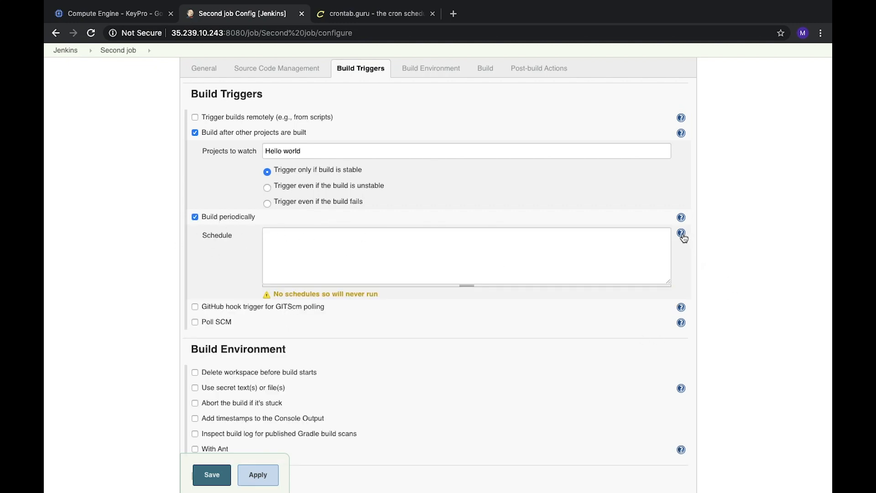
Step: Expand the cron syntax help beside the Schedule field and read through it
{"action": "left_click", "coordinate": [681, 232]}
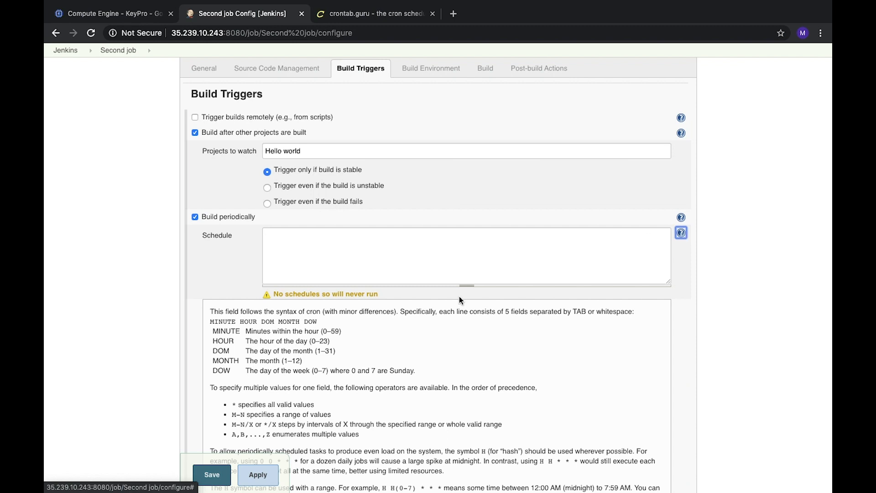
{"action": "scroll", "scroll_direction": "down", "scroll_amount": 3}
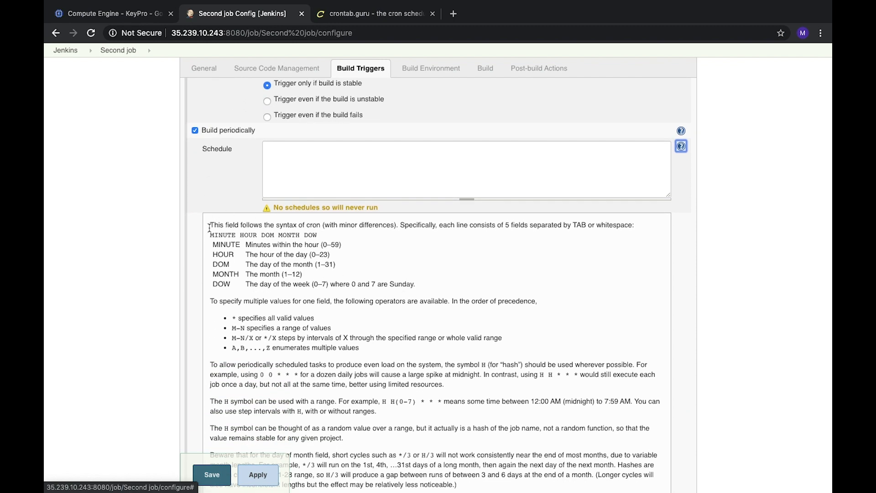
{"action": "mouse_move", "coordinate": [342, 242]}
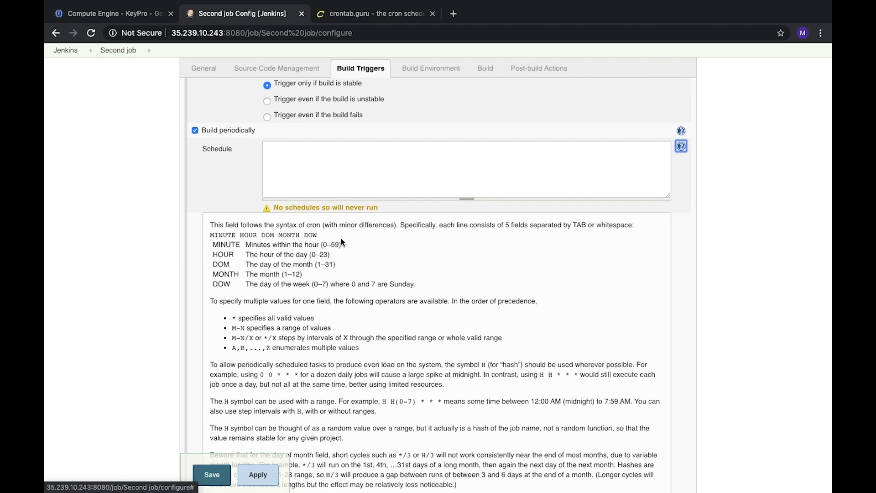
{"action": "scroll", "scroll_direction": "down", "scroll_amount": 3}
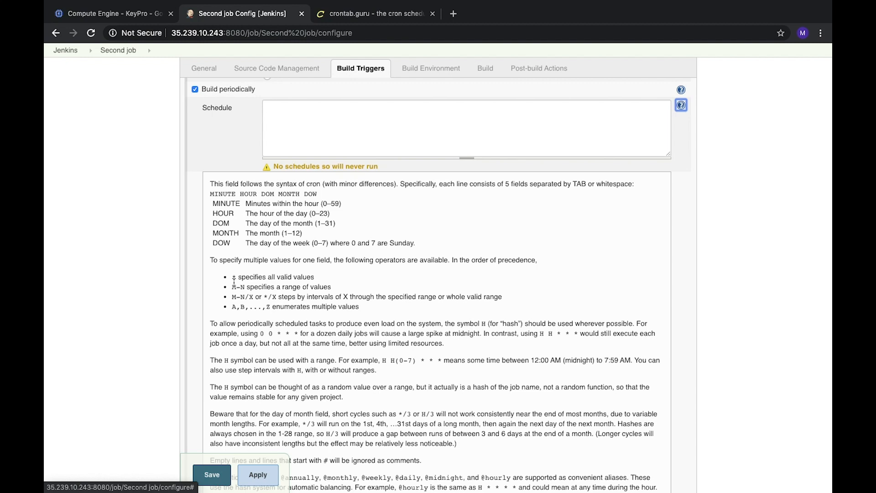
{"action": "mouse_move", "coordinate": [266, 281]}
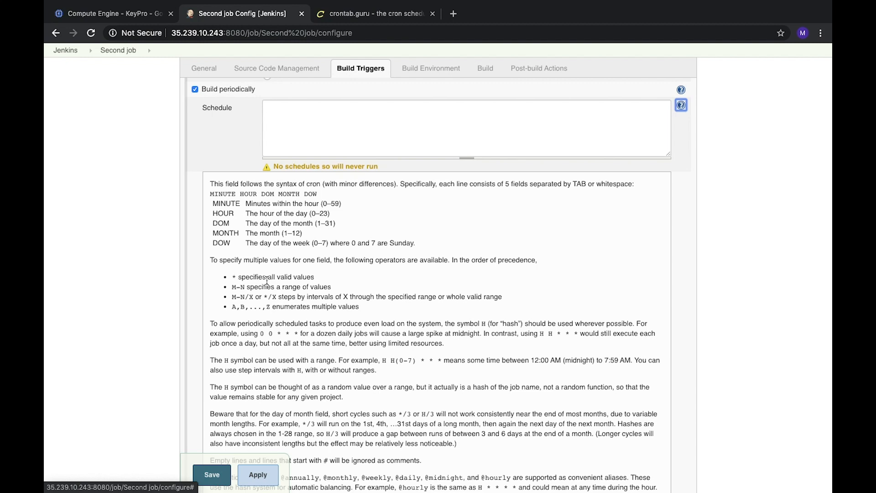
{"action": "mouse_move", "coordinate": [309, 224]}
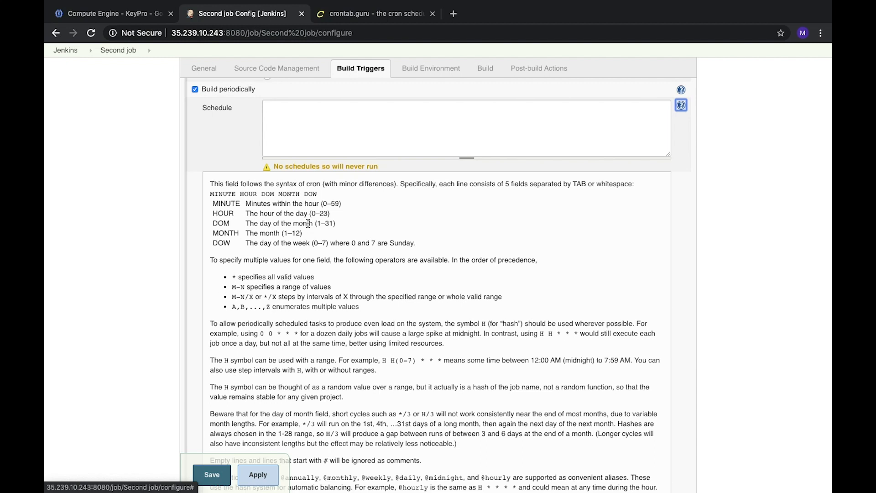
{"action": "mouse_move", "coordinate": [284, 281]}
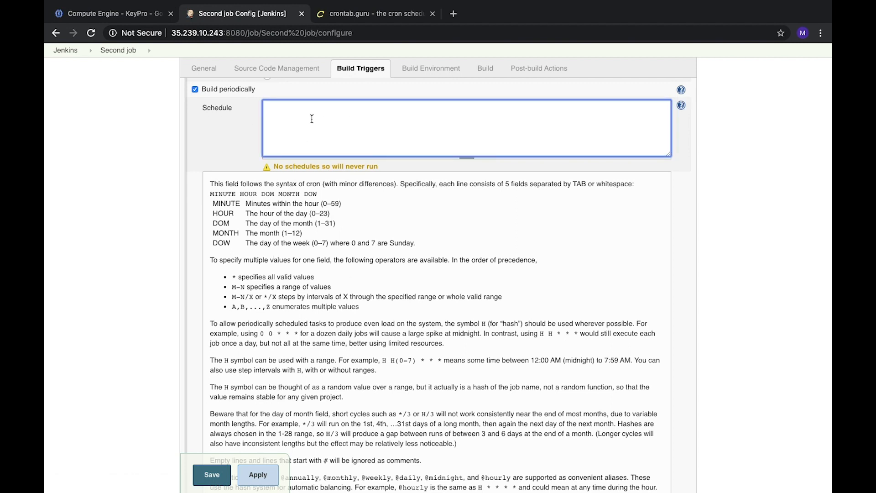
Step: Enter the every-minute cron expression '* * * * *' as the periodic build schedule
{"action": "type", "text": "* * * * *"}
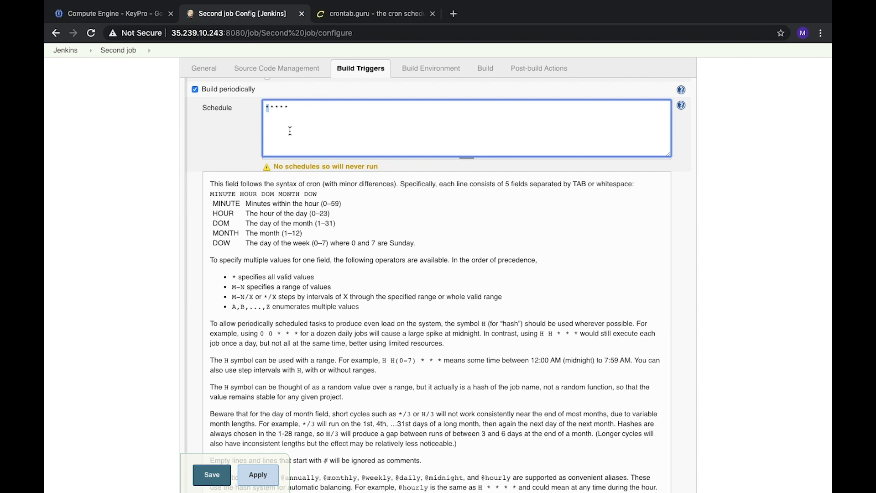
{"action": "scroll", "scroll_direction": "down", "scroll_amount": 3}
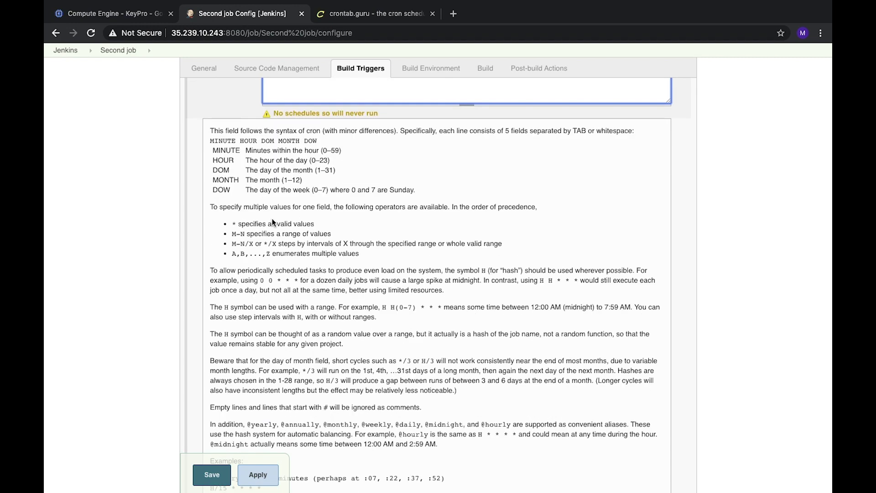
{"action": "mouse_move", "coordinate": [416, 315]}
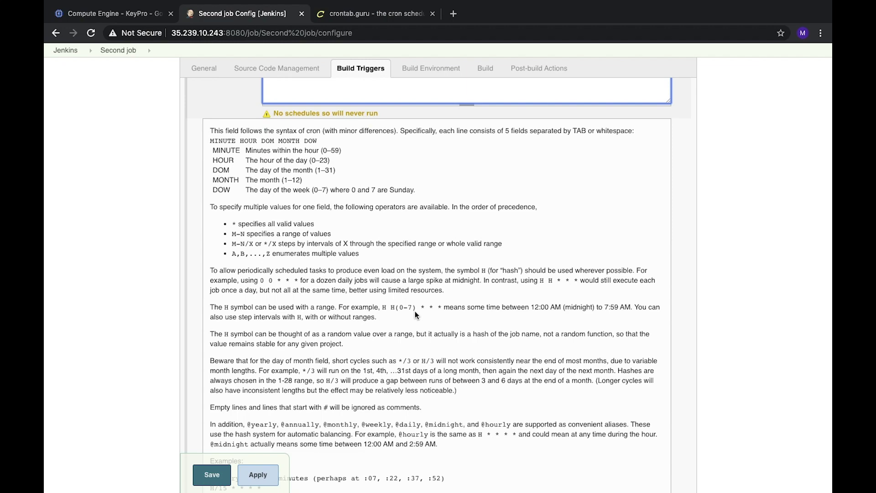
{"action": "scroll", "scroll_direction": "down", "scroll_amount": 3}
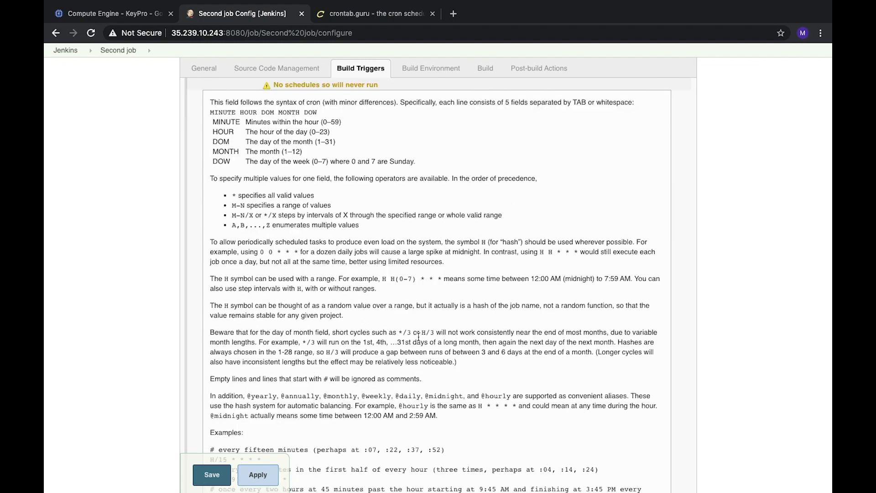
{"action": "scroll", "scroll_direction": "down", "scroll_amount": 3}
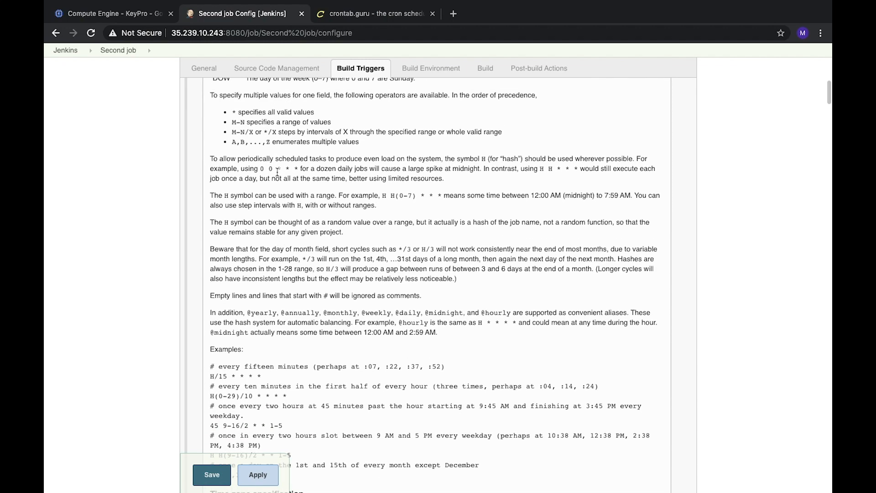
{"action": "mouse_move", "coordinate": [314, 258]}
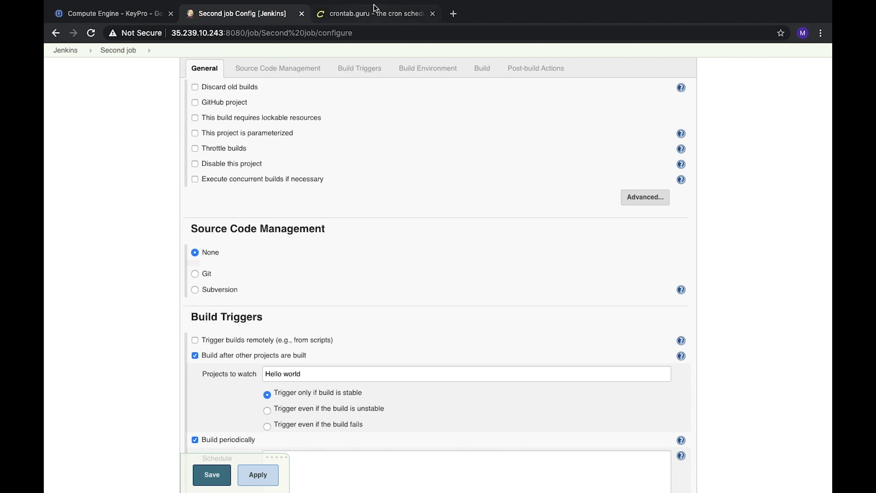
Step: Try '* 4 */7 * *' and '* 4 2-3 * *' in crontab.guru, then return to Second job's config
{"action": "left_click", "coordinate": [378, 14]}
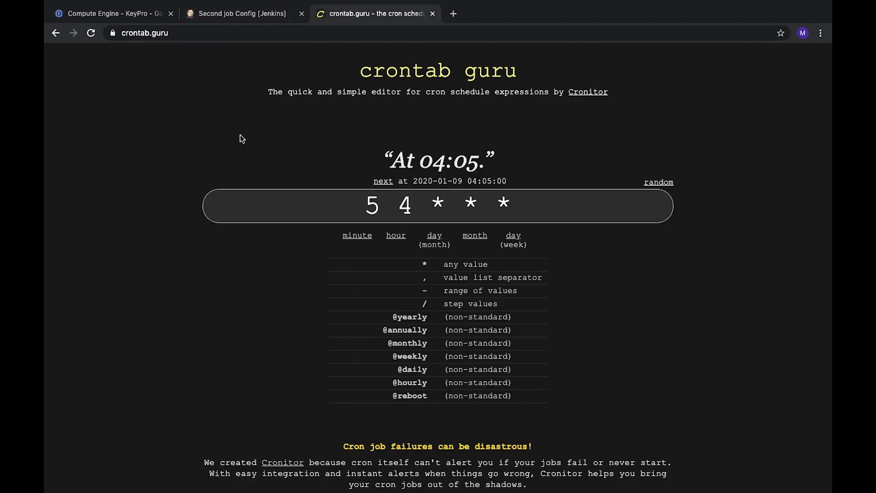
{"action": "mouse_move", "coordinate": [530, 148]}
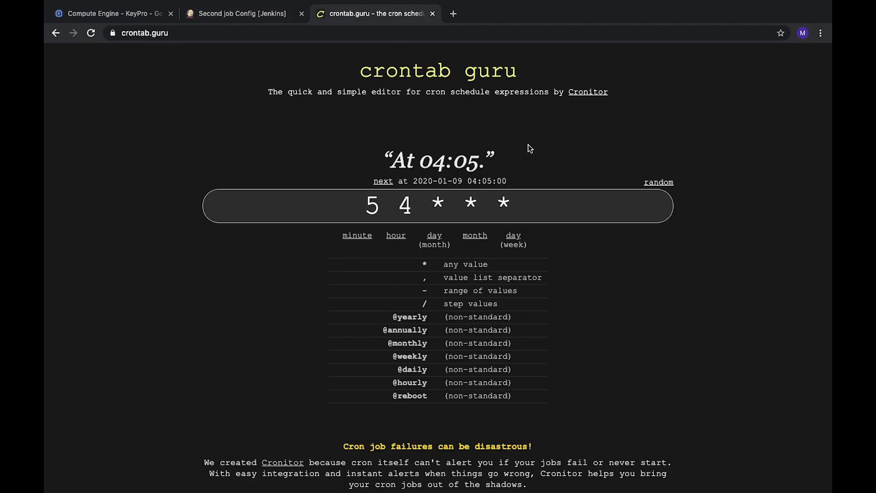
{"action": "mouse_move", "coordinate": [382, 335]}
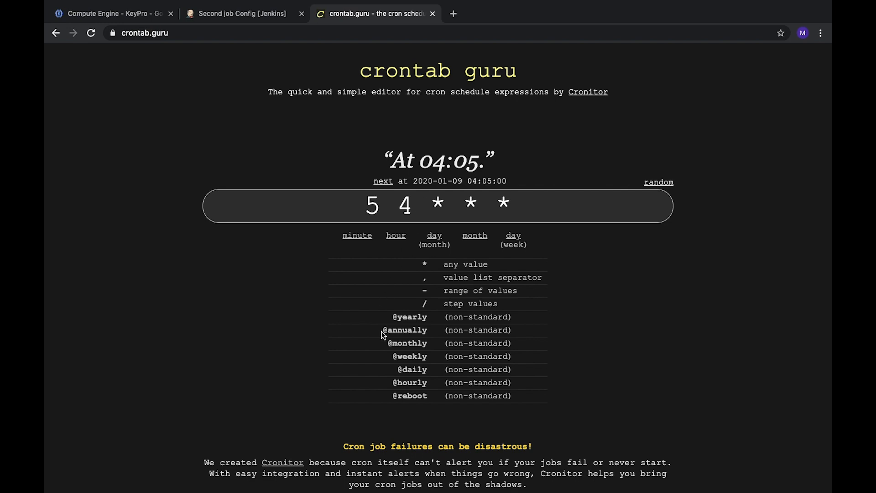
{"action": "mouse_move", "coordinate": [444, 181]}
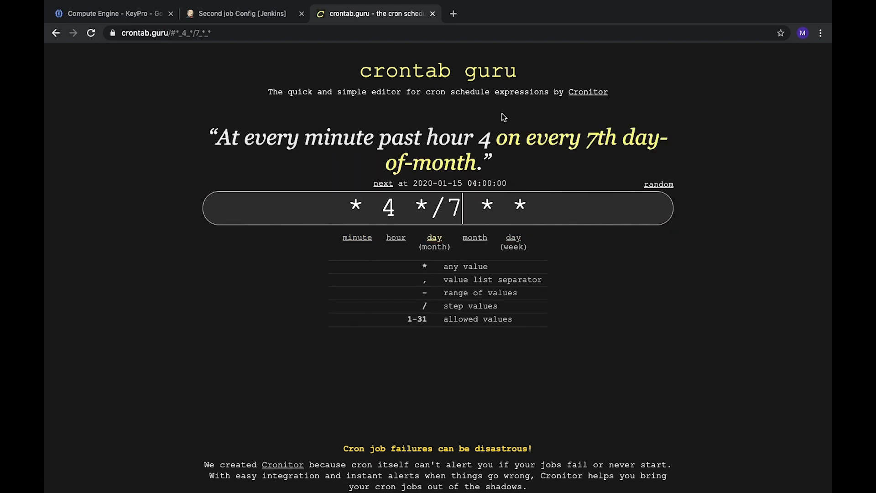
{"action": "mouse_move", "coordinate": [470, 190]}
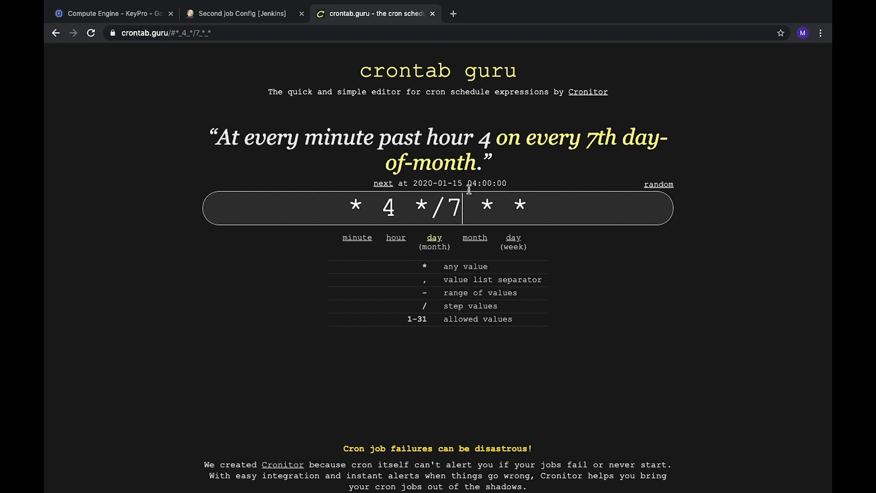
{"action": "mouse_move", "coordinate": [482, 305]}
{"action": "type", "text": "2-3"}
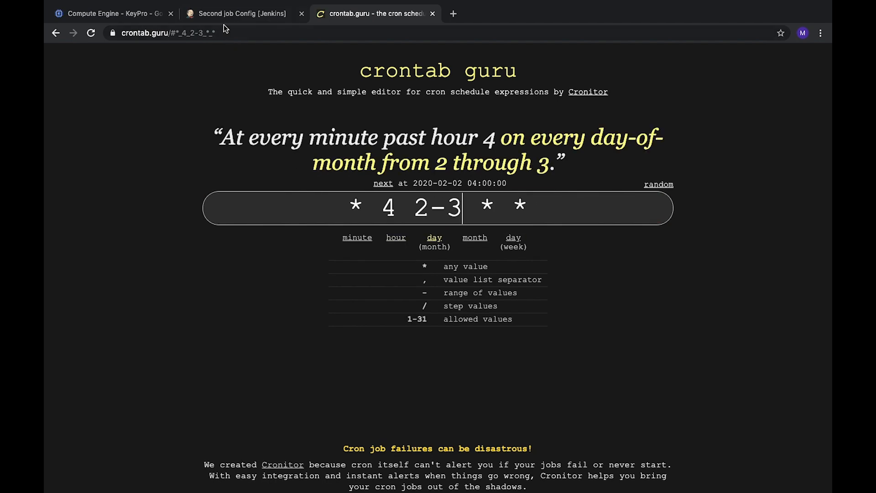
{"action": "left_click", "coordinate": [242, 13]}
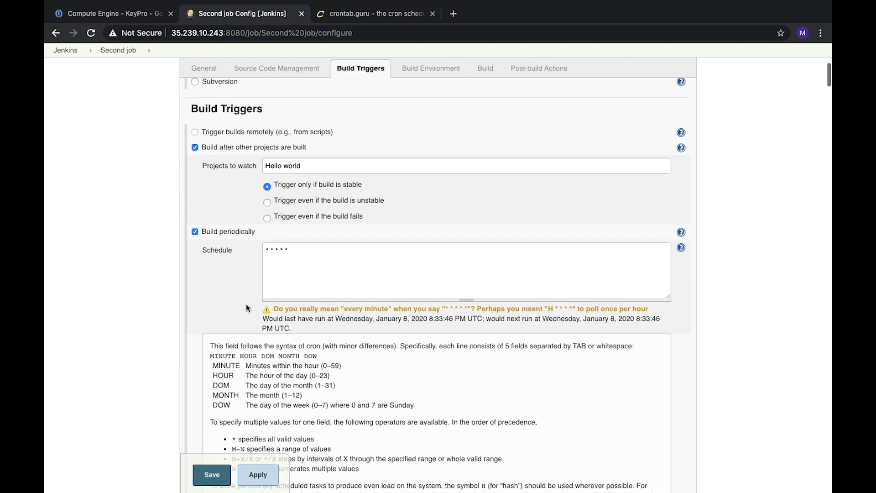
Step: Go to the Jenkins dashboard and reopen the Second job project page
{"action": "left_click", "coordinate": [212, 475]}
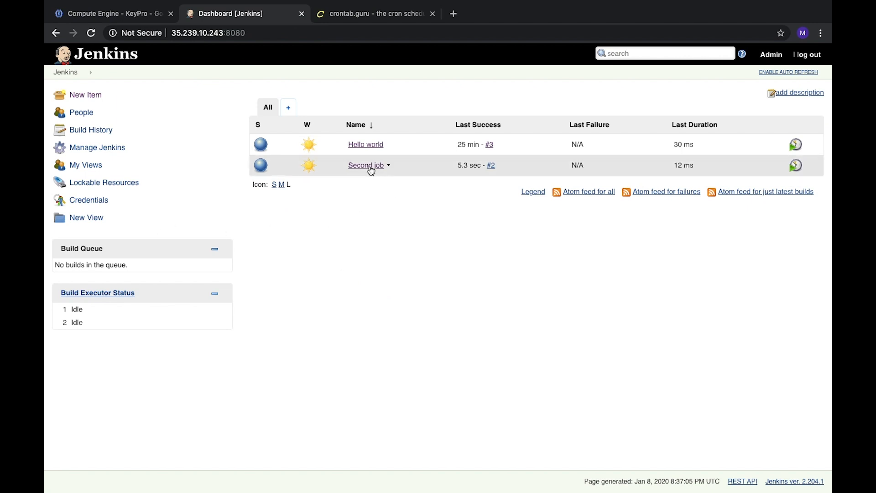
{"action": "left_click", "coordinate": [365, 166]}
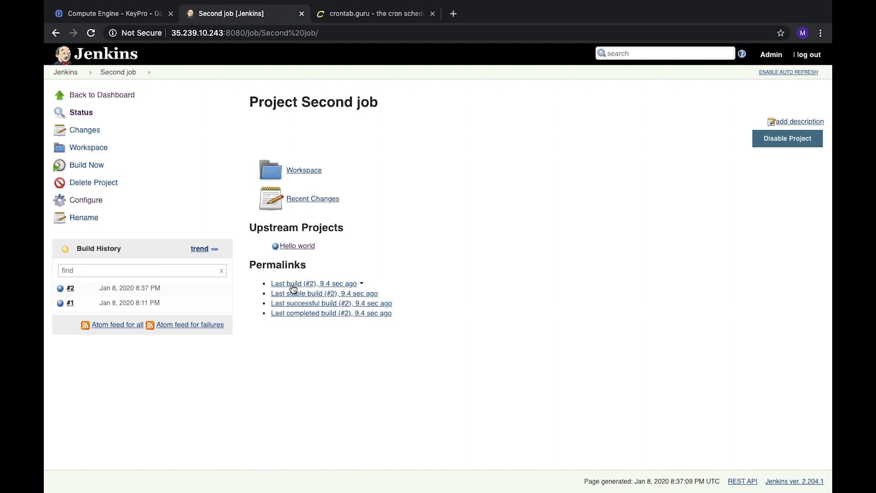
Step: Confirm build #2 was 'Started by timer', view the previous build, and return to configuration
{"action": "left_click", "coordinate": [287, 283]}
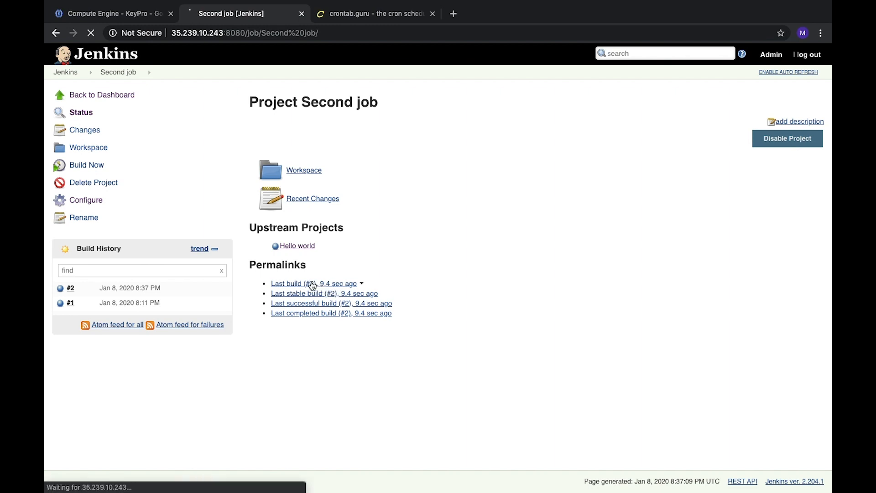
{"action": "left_click", "coordinate": [299, 283]}
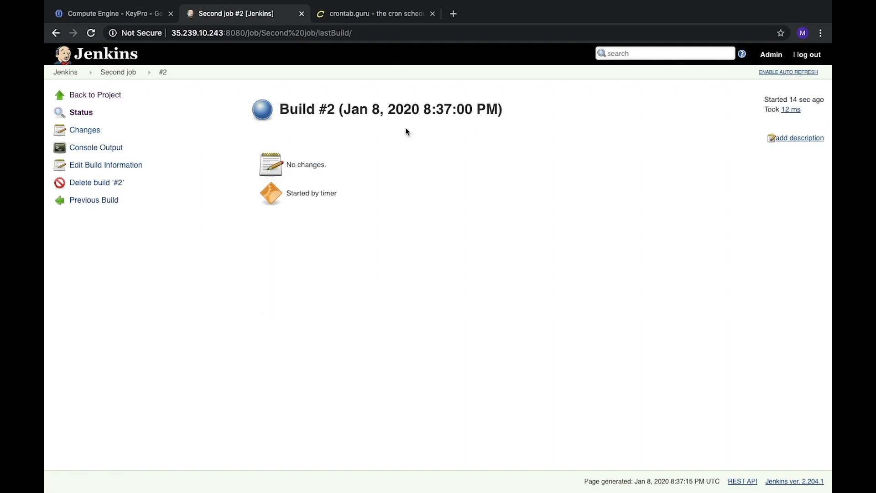
{"action": "mouse_move", "coordinate": [426, 110]}
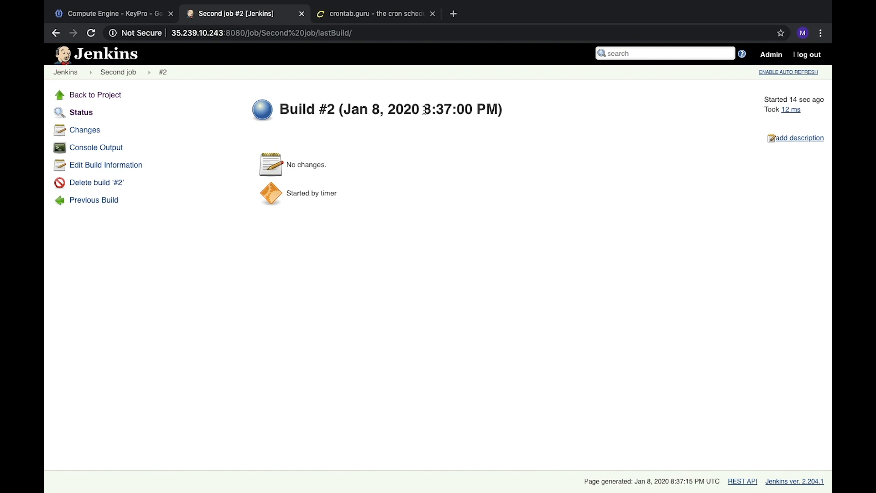
{"action": "mouse_move", "coordinate": [440, 109]}
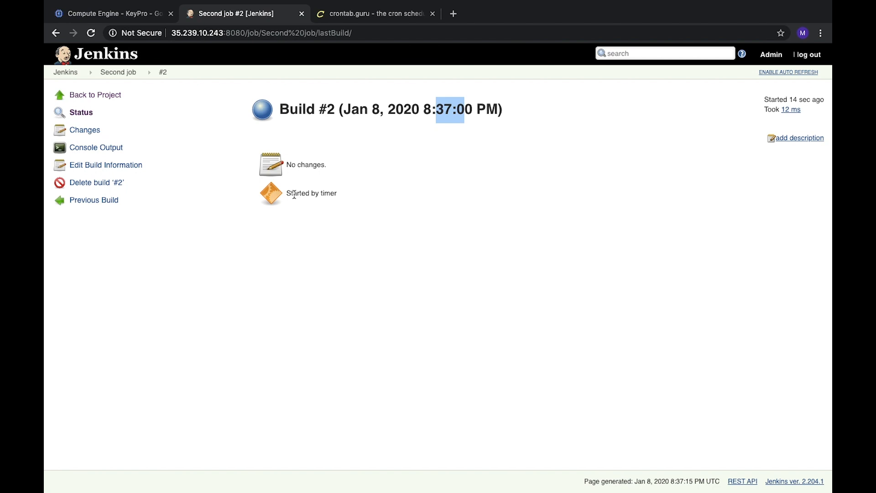
{"action": "left_click", "coordinate": [93, 200]}
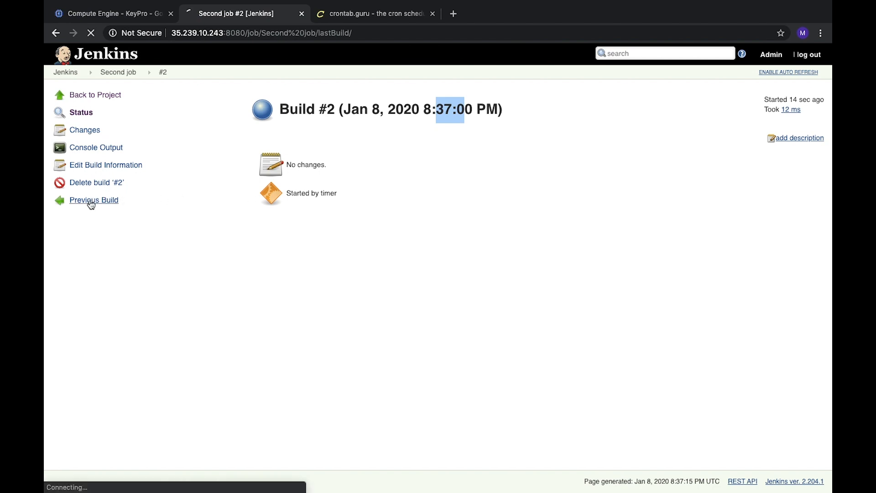
{"action": "left_click", "coordinate": [93, 200]}
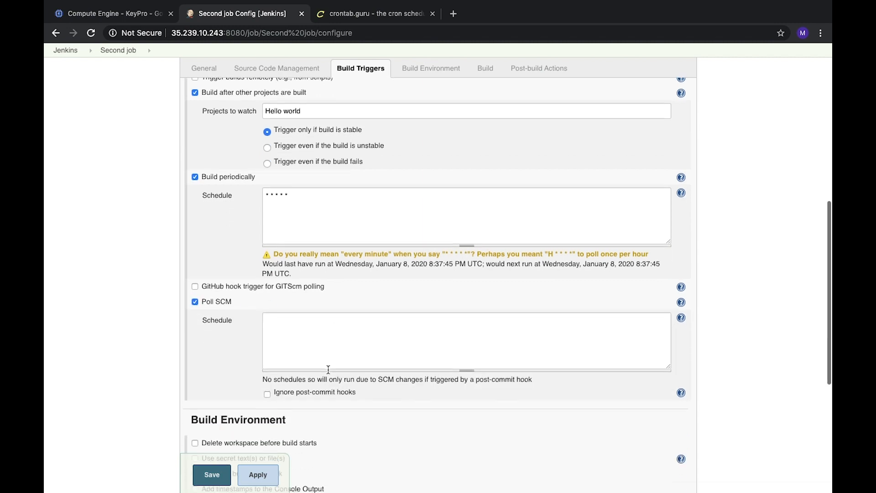
Step: Enter '*/5 * * * *' as the Poll SCM schedule, polling every five minutes
{"action": "left_click", "coordinate": [680, 318]}
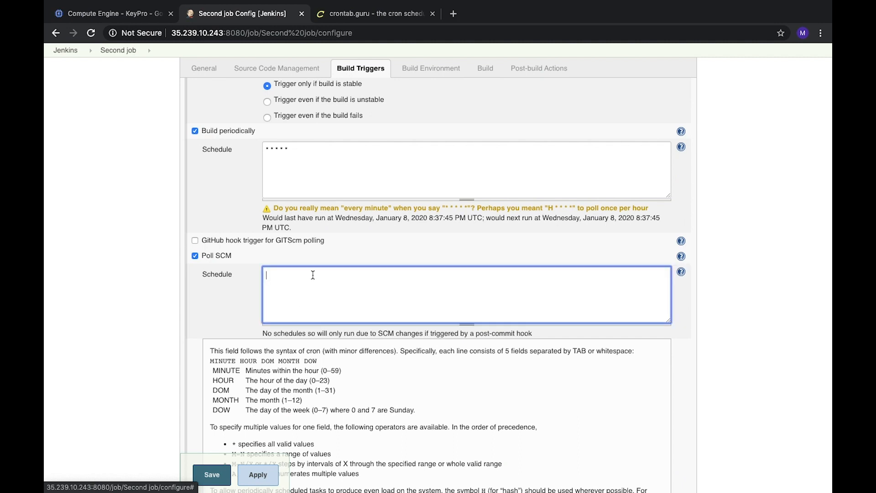
{"action": "type", "text": "* * * *"}
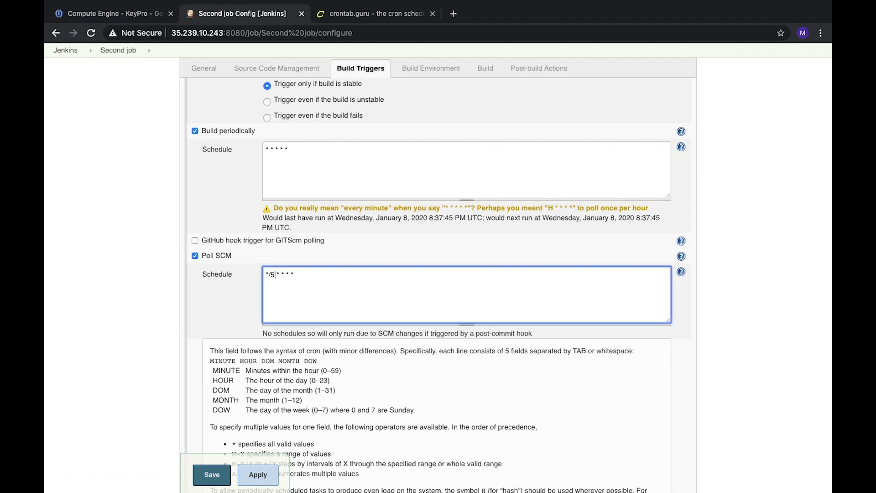
{"action": "scroll", "scroll_direction": "down", "scroll_amount": 3}
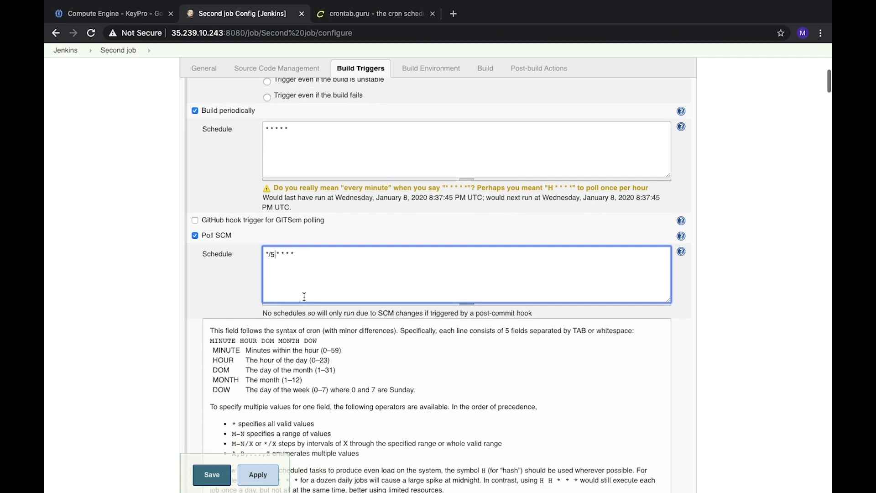
{"action": "mouse_move", "coordinate": [417, 254]}
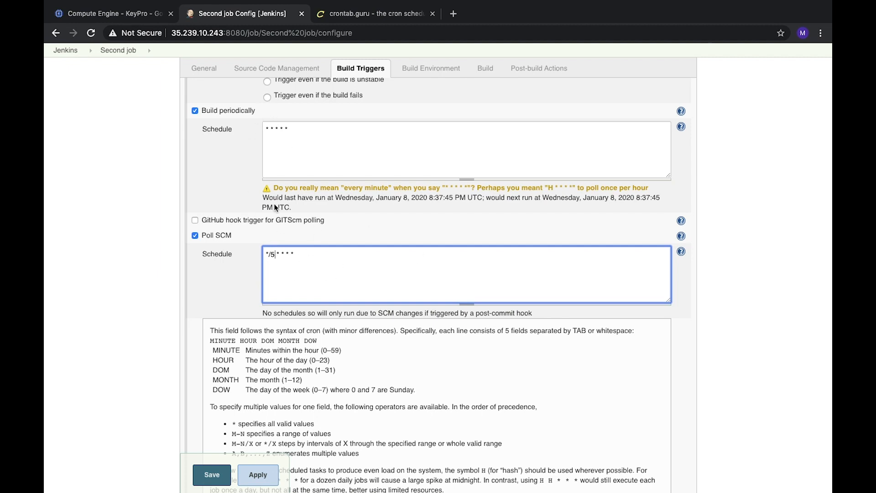
Step: Save Second job's trigger configuration, returning to its page listing build #3
{"action": "left_click", "coordinate": [211, 474]}
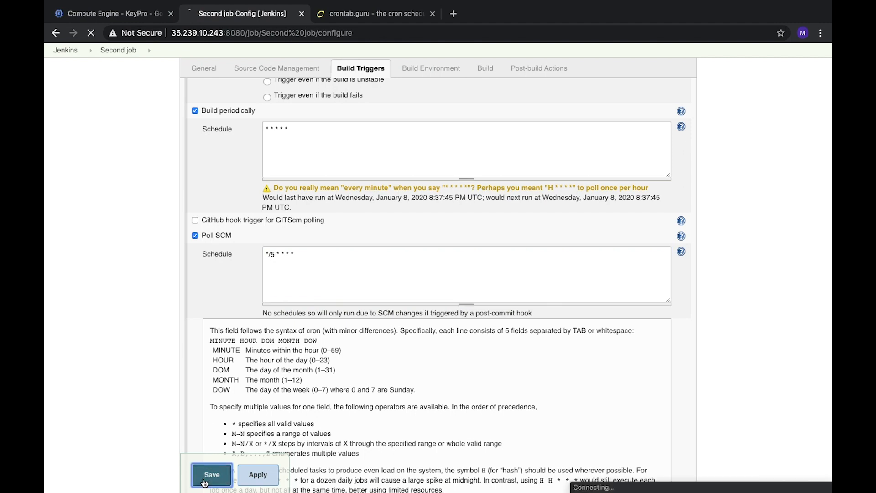
{"action": "left_click", "coordinate": [212, 475]}
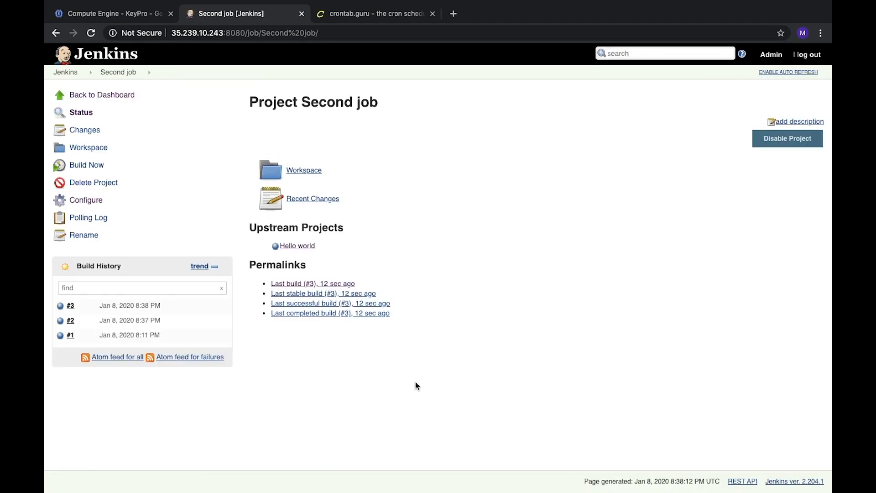
{"action": "mouse_move", "coordinate": [325, 215]}
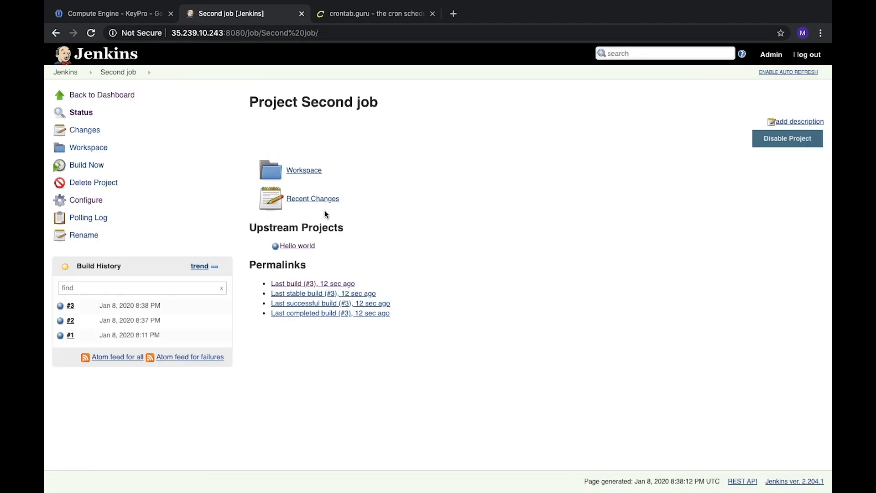